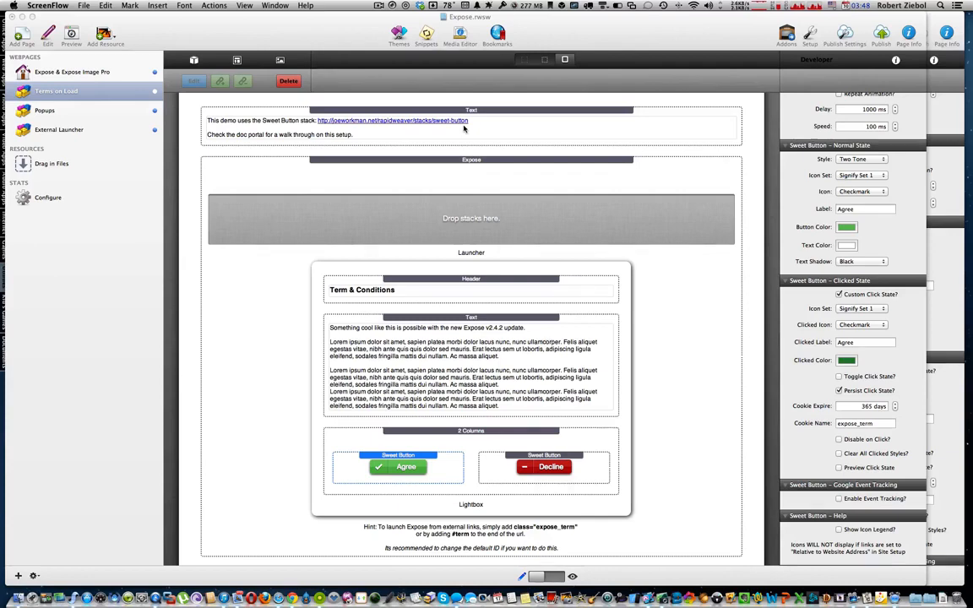
mouse_move(475, 181)
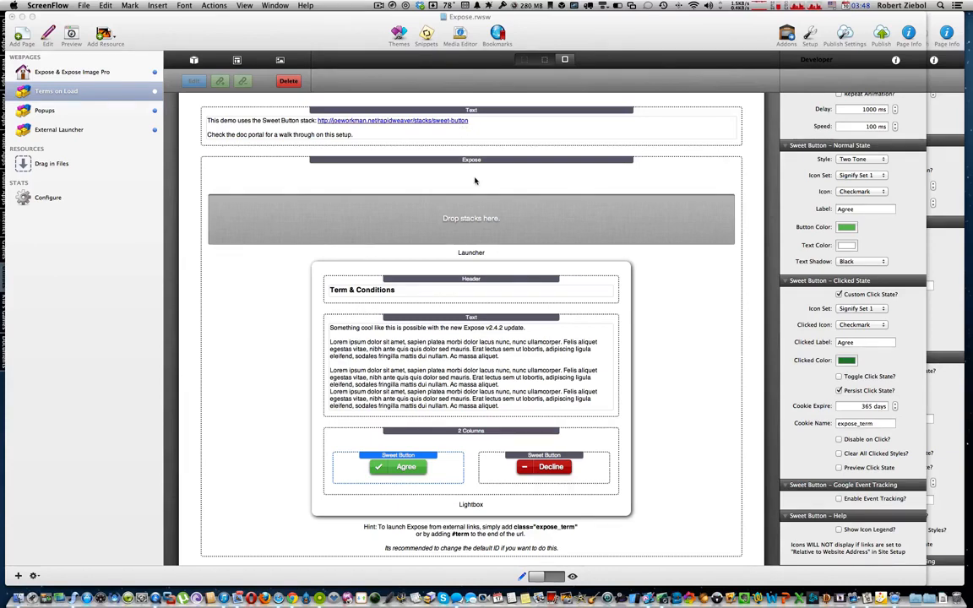
mouse_move(473, 165)
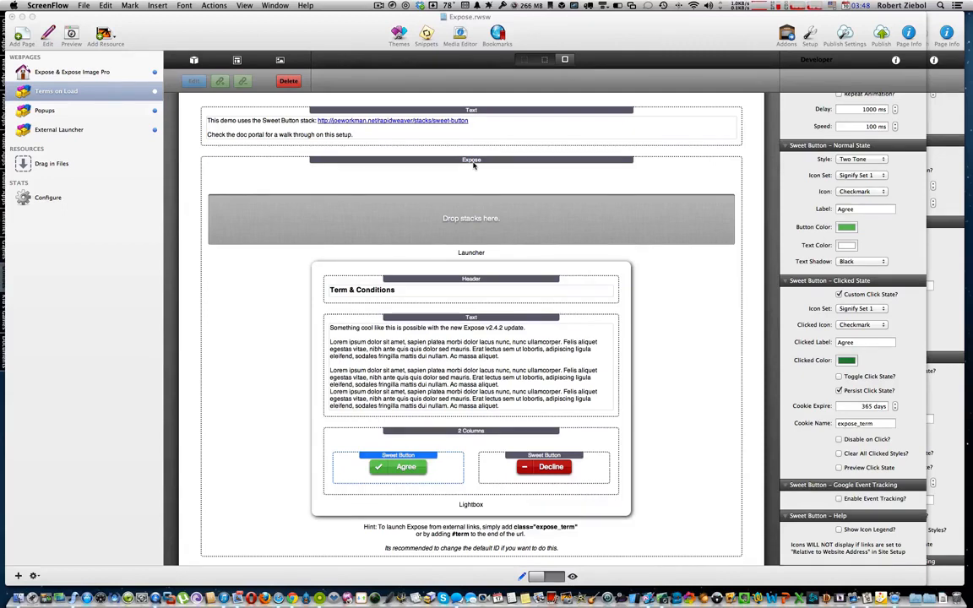
mouse_move(434, 176)
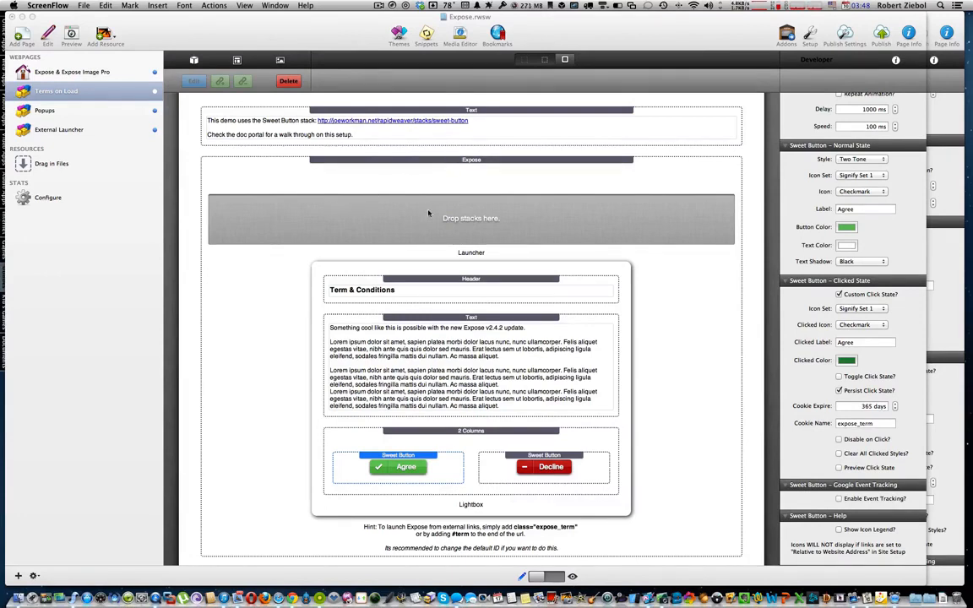
mouse_move(632, 219)
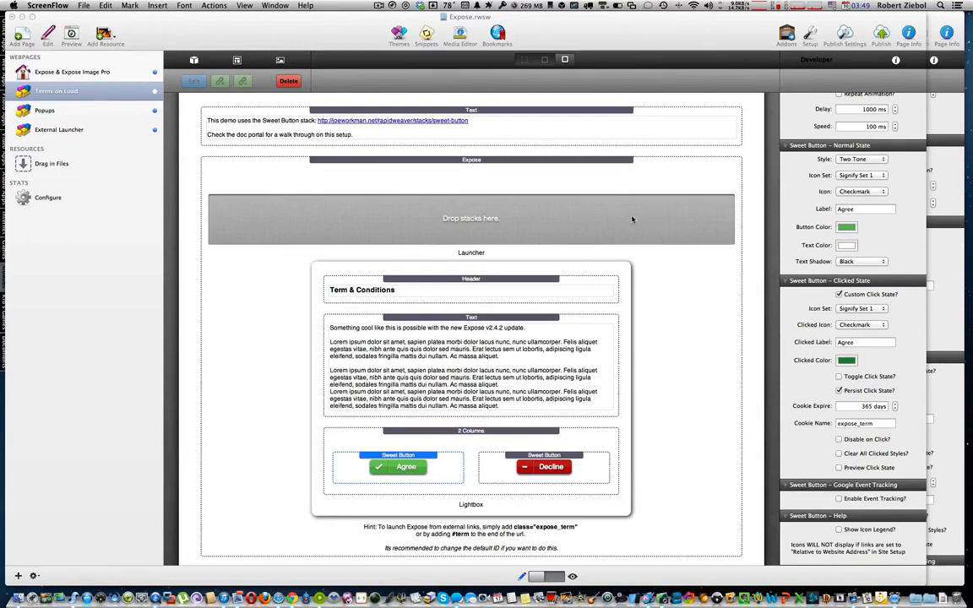
mouse_move(485, 299)
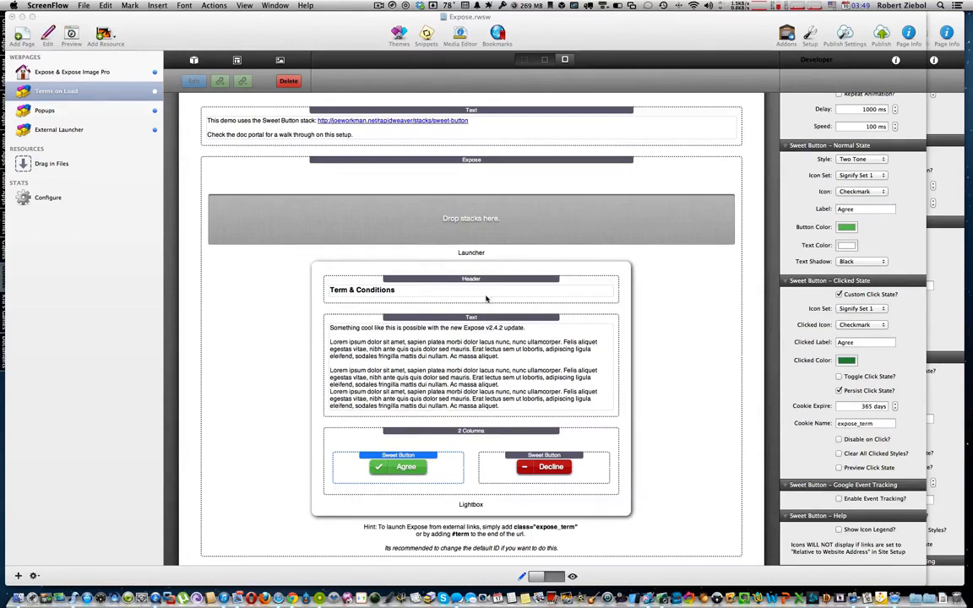
mouse_move(453, 284)
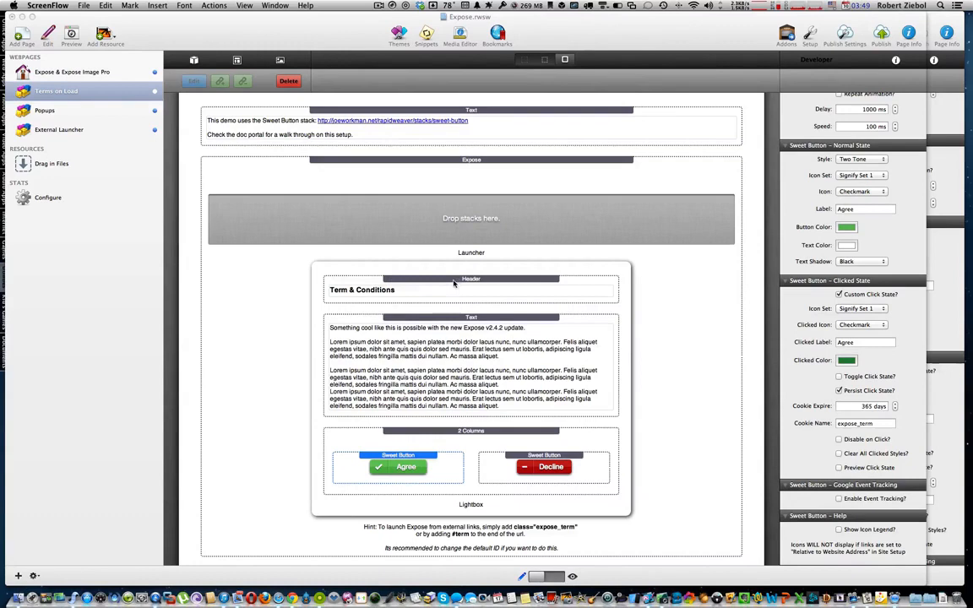
mouse_move(422, 356)
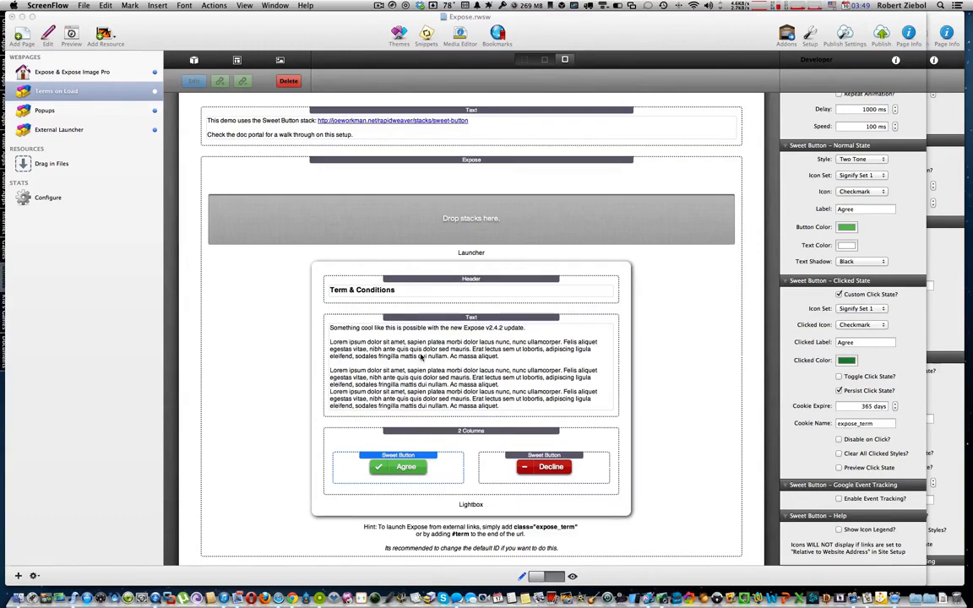
mouse_move(336, 285)
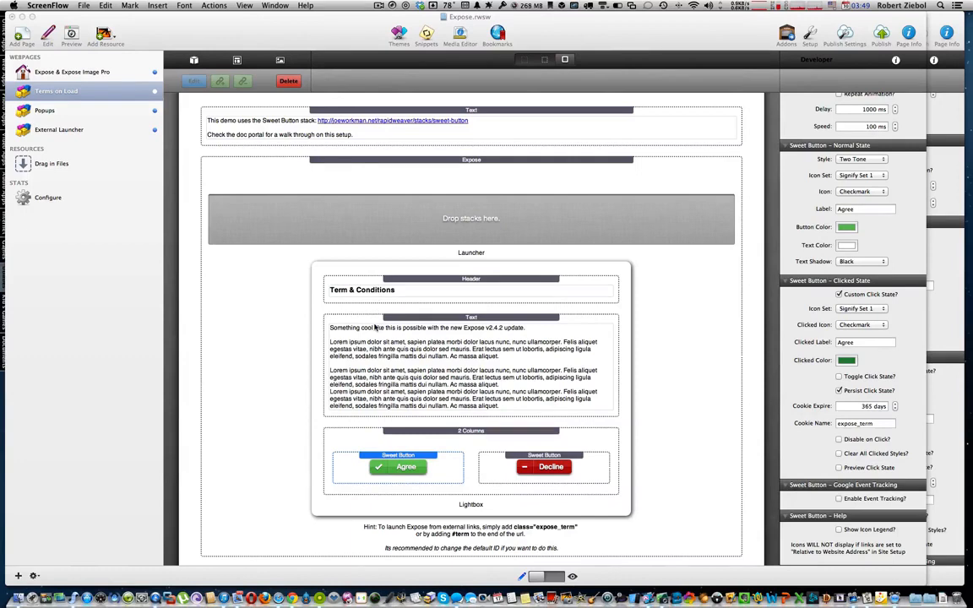
mouse_move(362, 330)
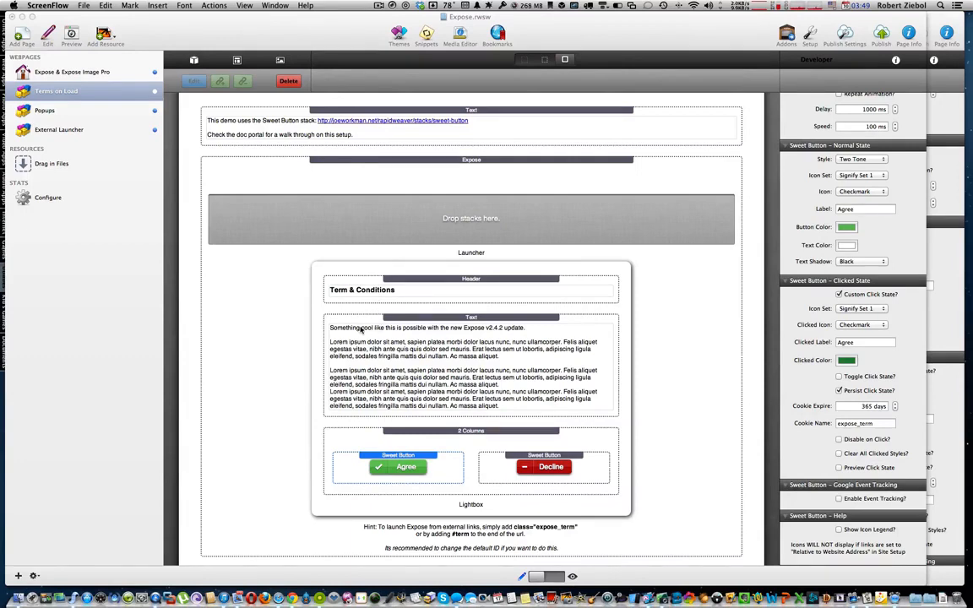
mouse_move(421, 432)
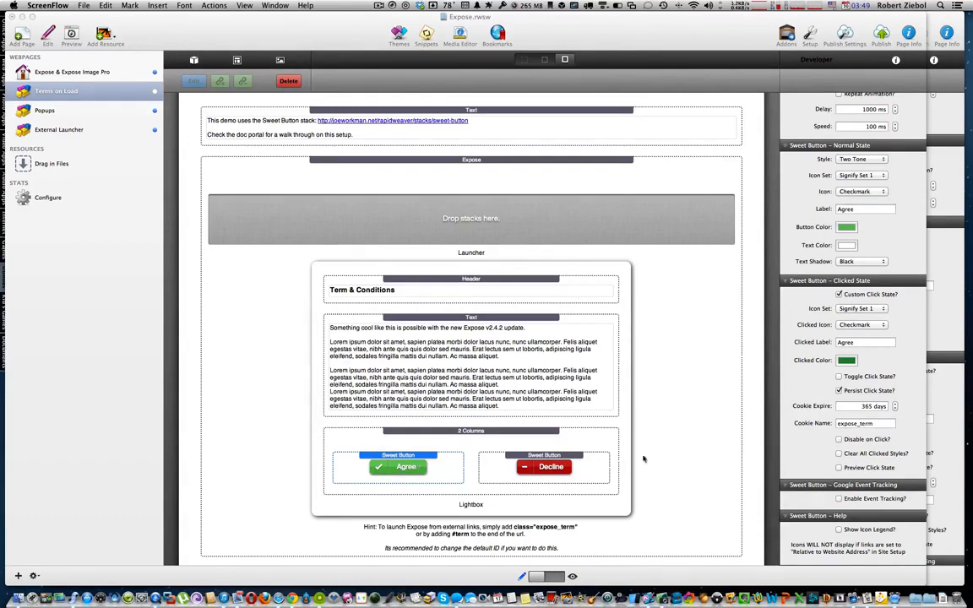
- Select the Exposé lightbox and review its fade-in, page-load, 95% overlay and 'term' ID settings
left_click(470, 159)
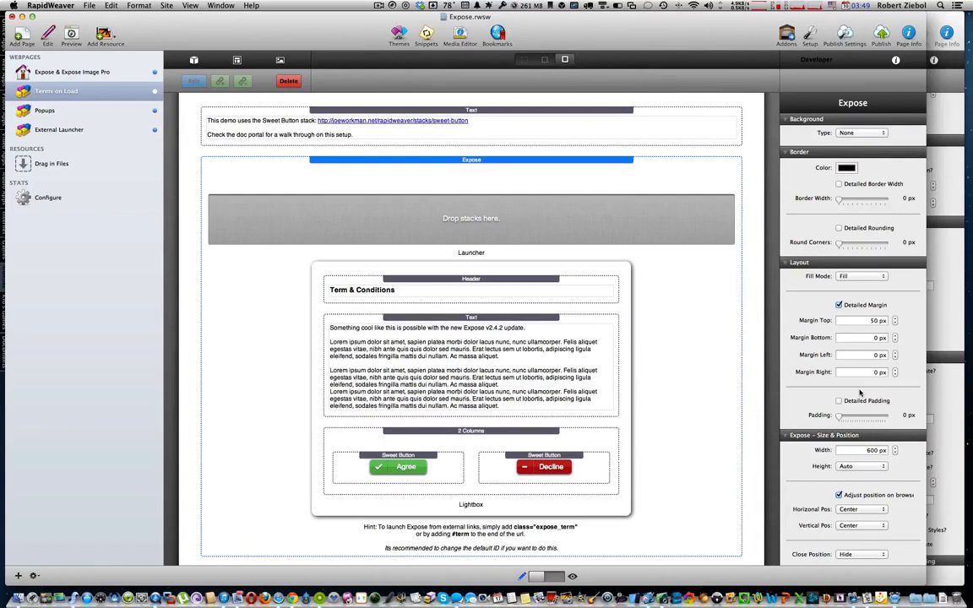
scroll("down", 3)
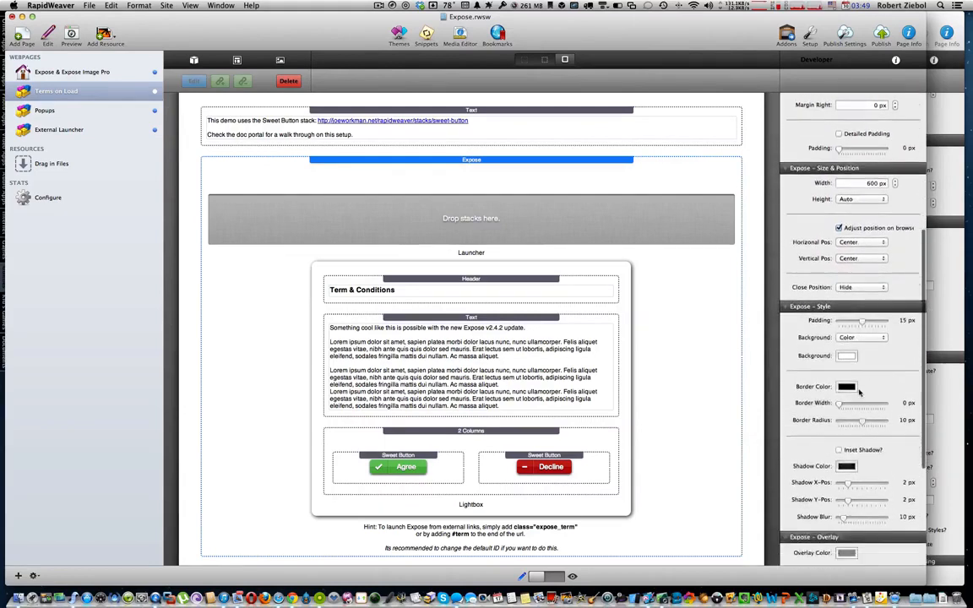
scroll("down", 3)
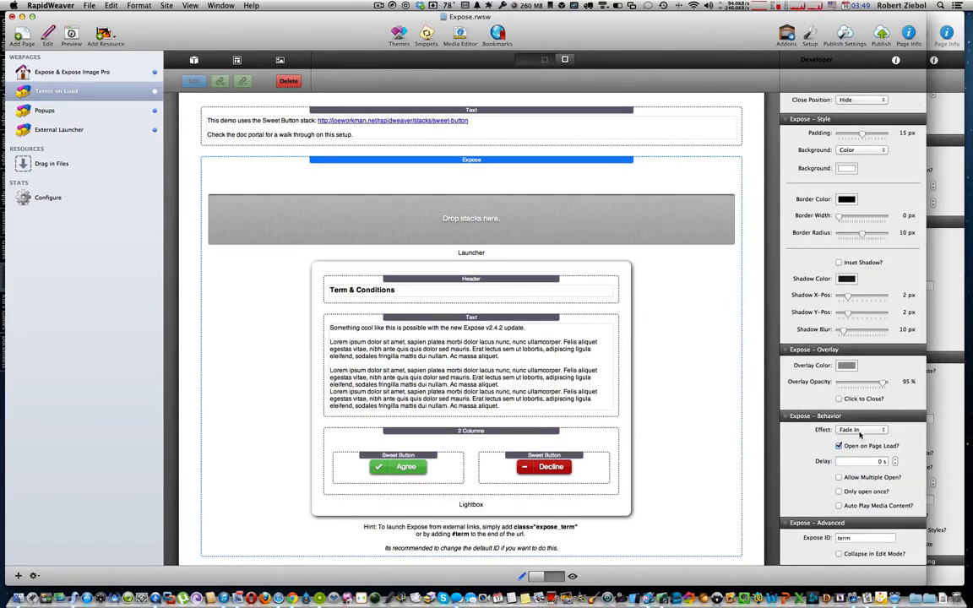
mouse_move(838, 384)
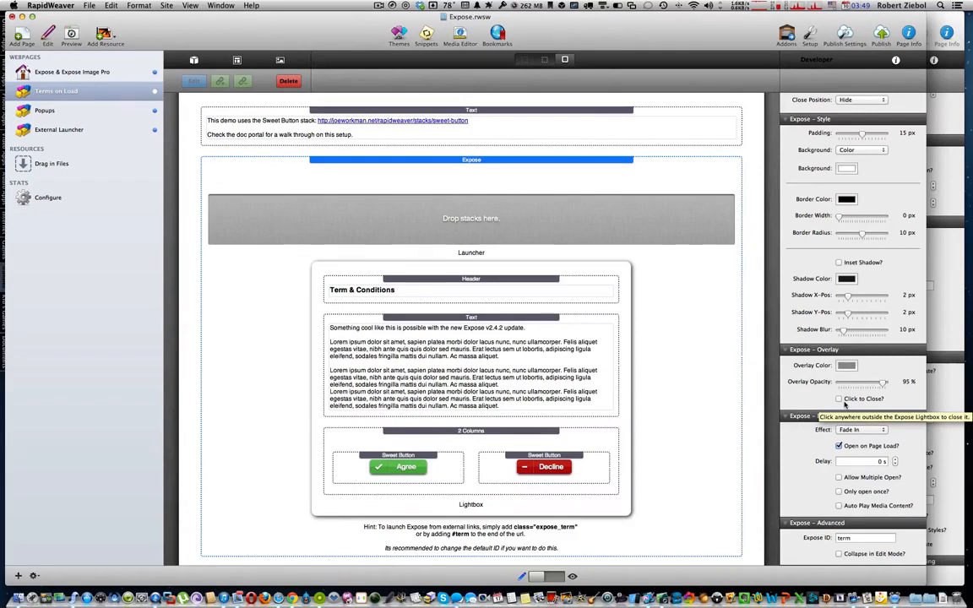
mouse_move(686, 451)
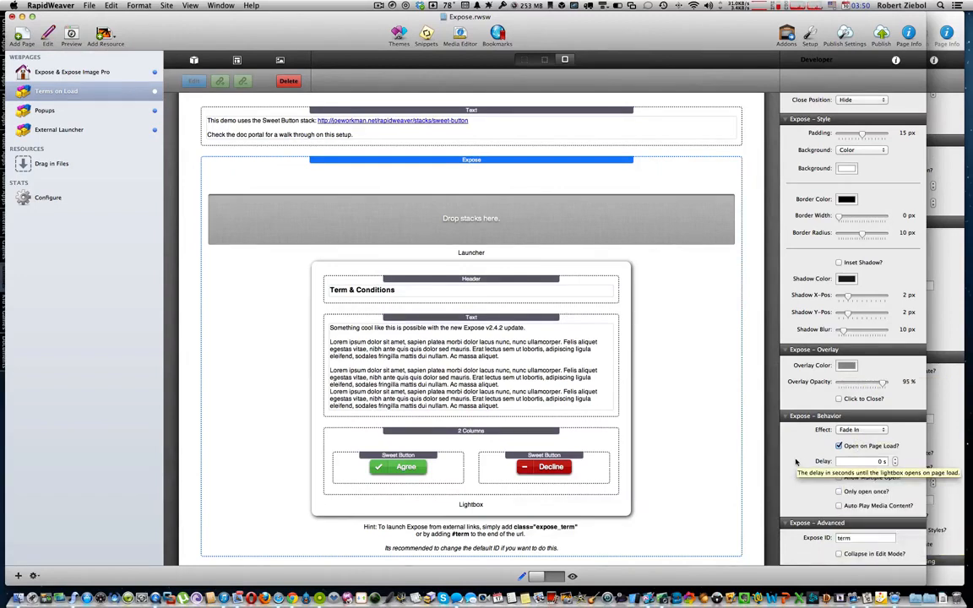
mouse_move(804, 549)
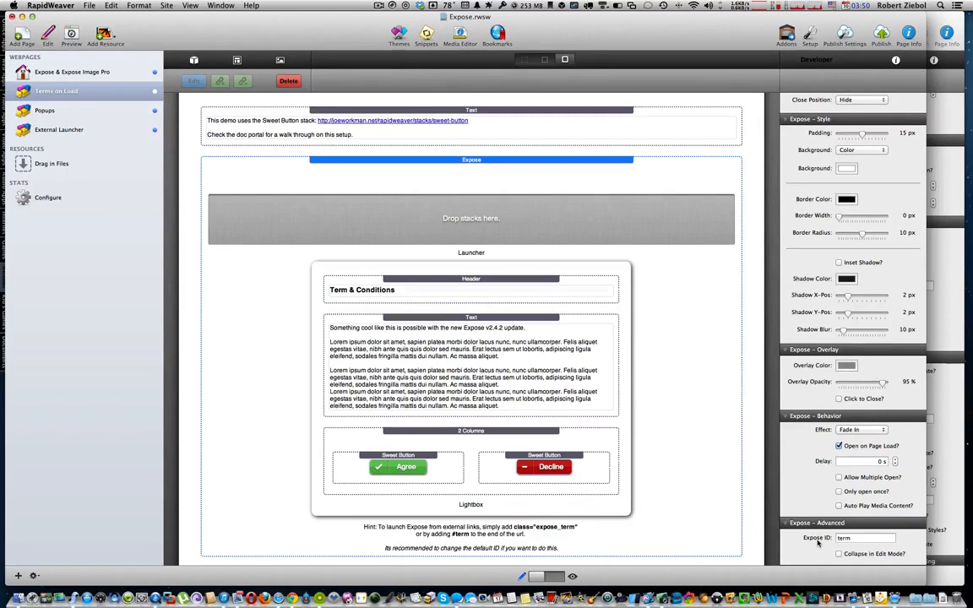
mouse_move(845, 538)
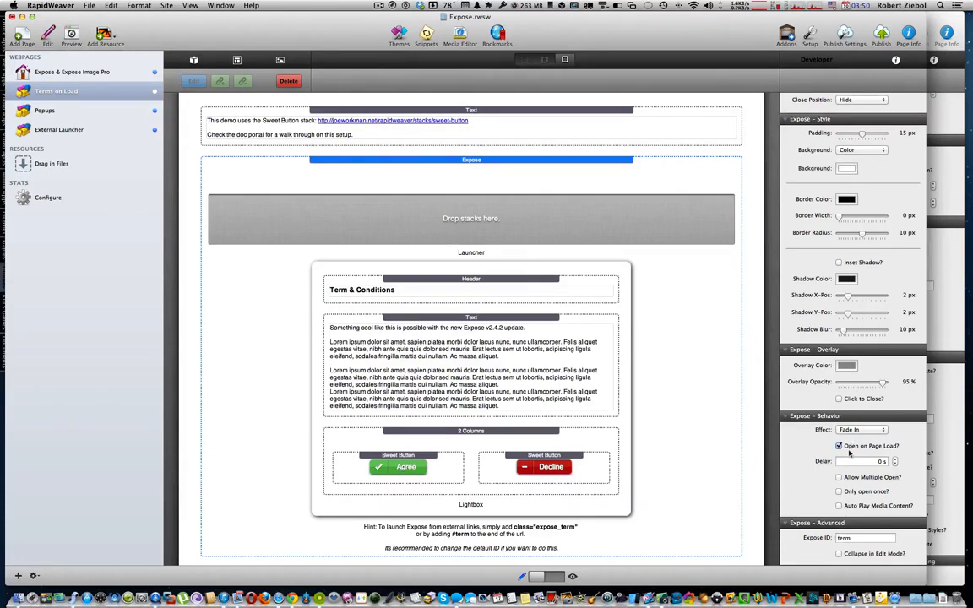
mouse_move(849, 454)
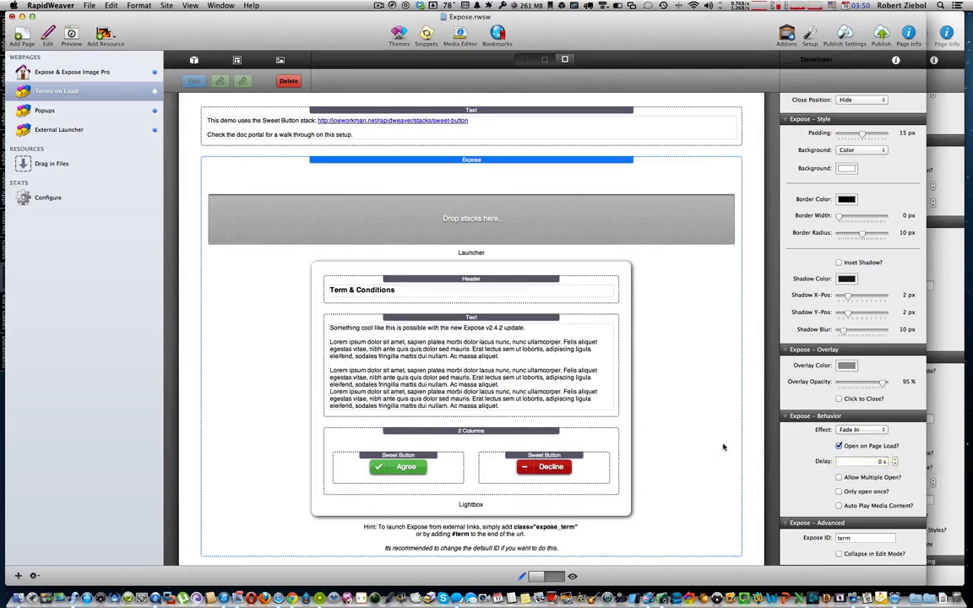
mouse_move(811, 547)
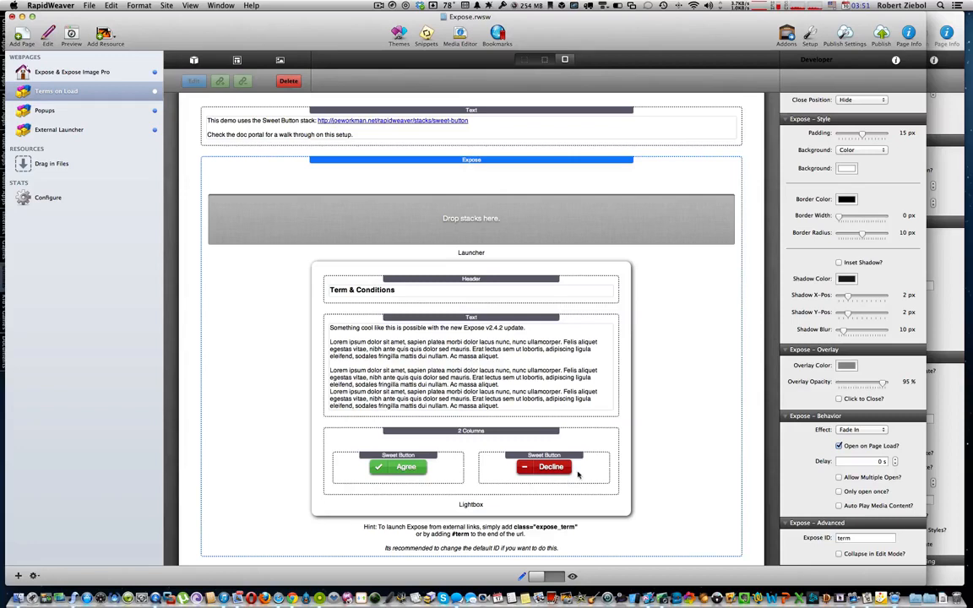
mouse_move(582, 474)
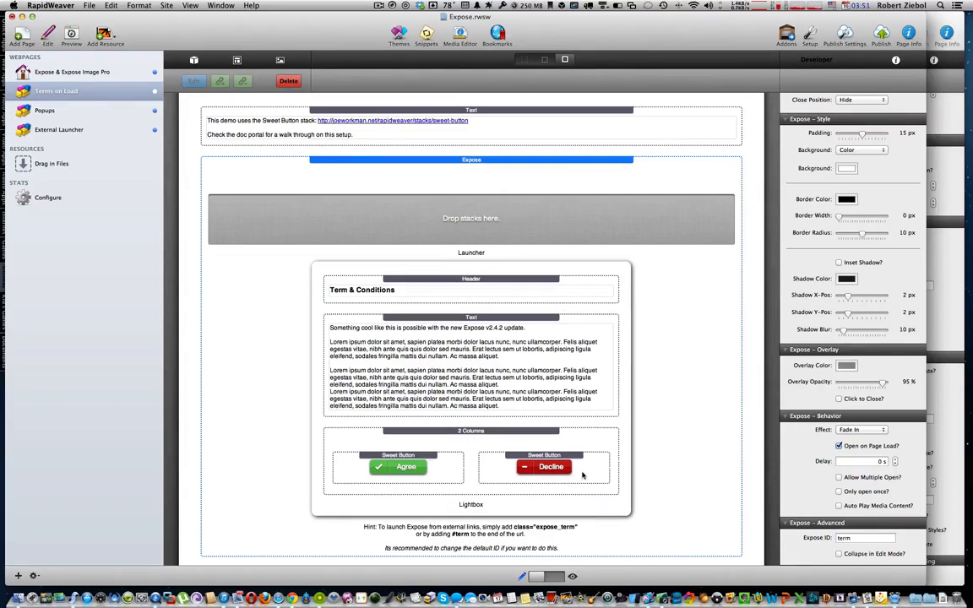
left_click(544, 456)
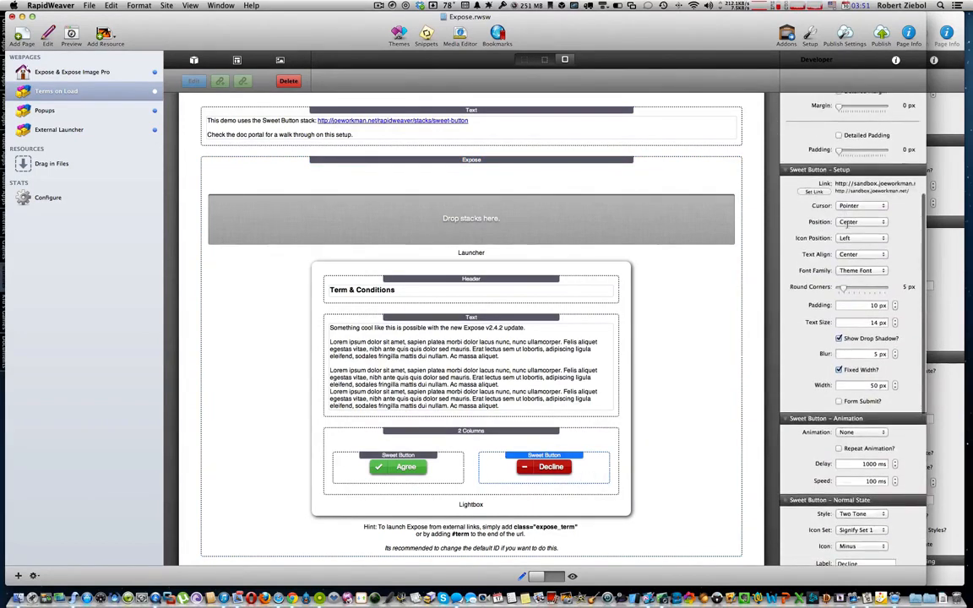
left_click(813, 191)
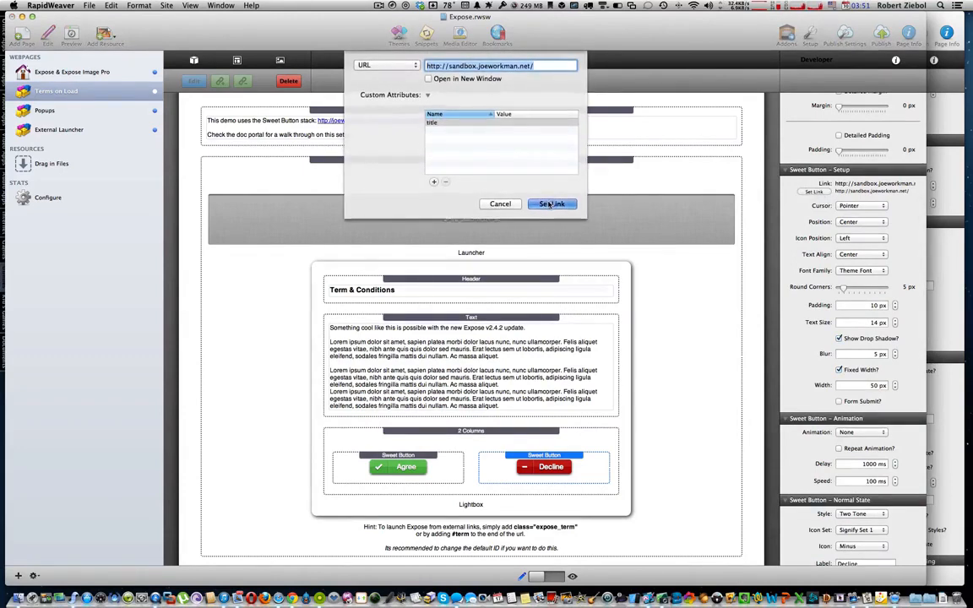
left_click(552, 204)
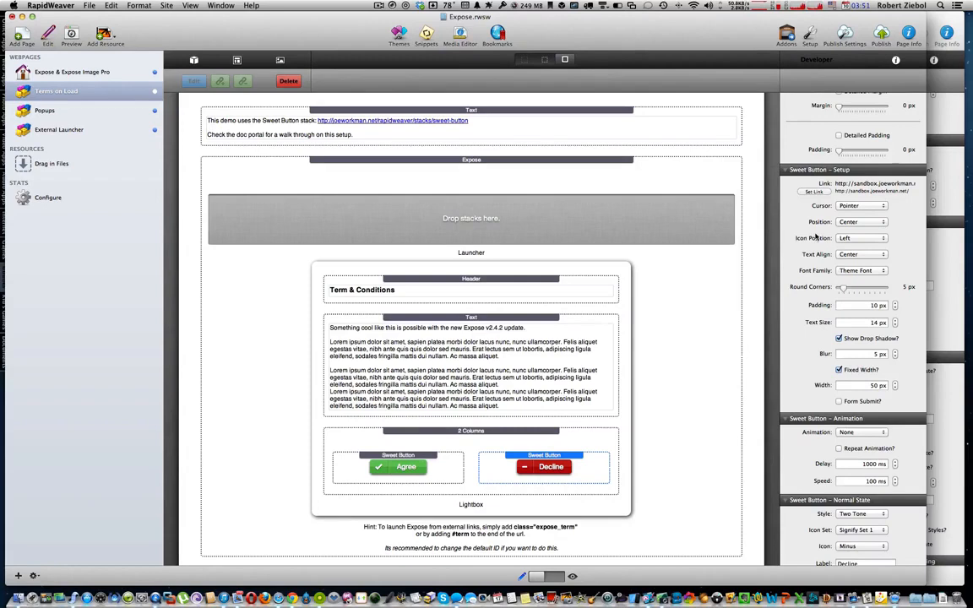
mouse_move(737, 275)
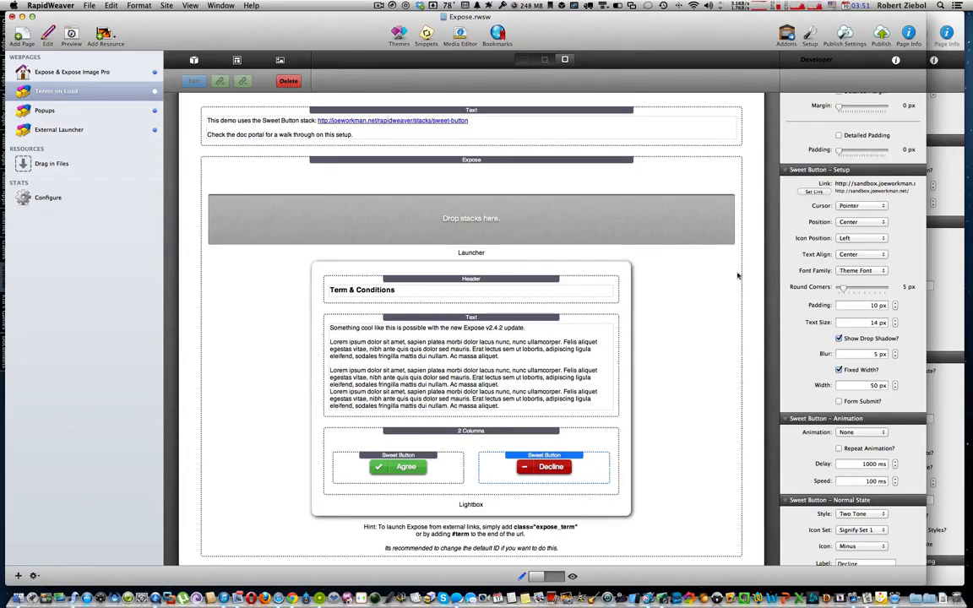
mouse_move(449, 470)
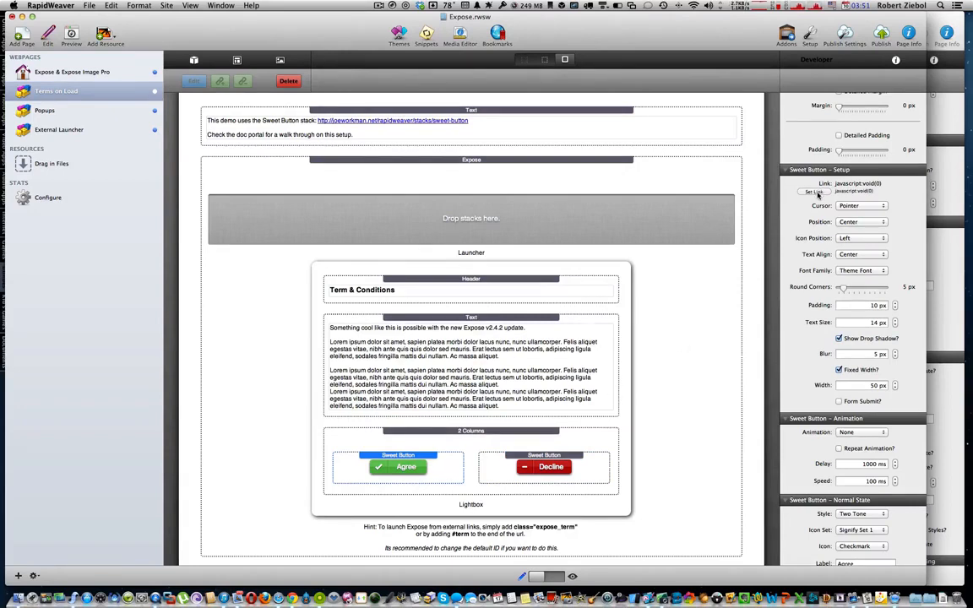
left_click(811, 192)
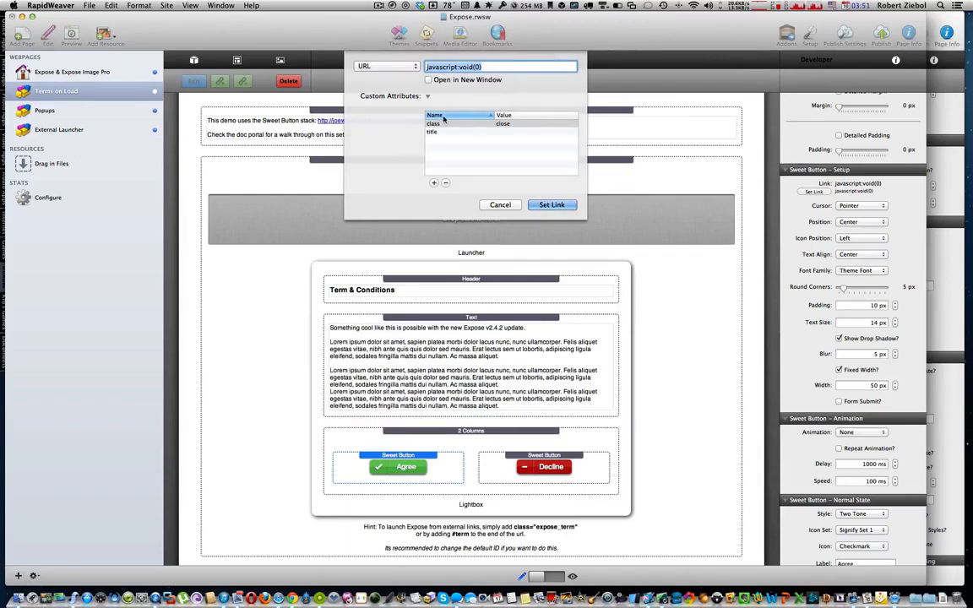
mouse_move(461, 130)
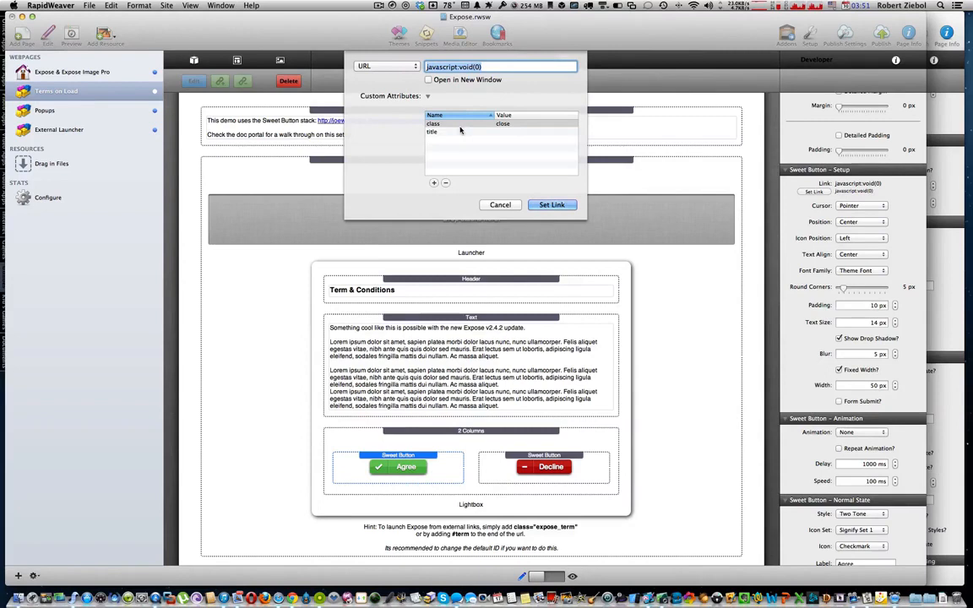
left_click(434, 183)
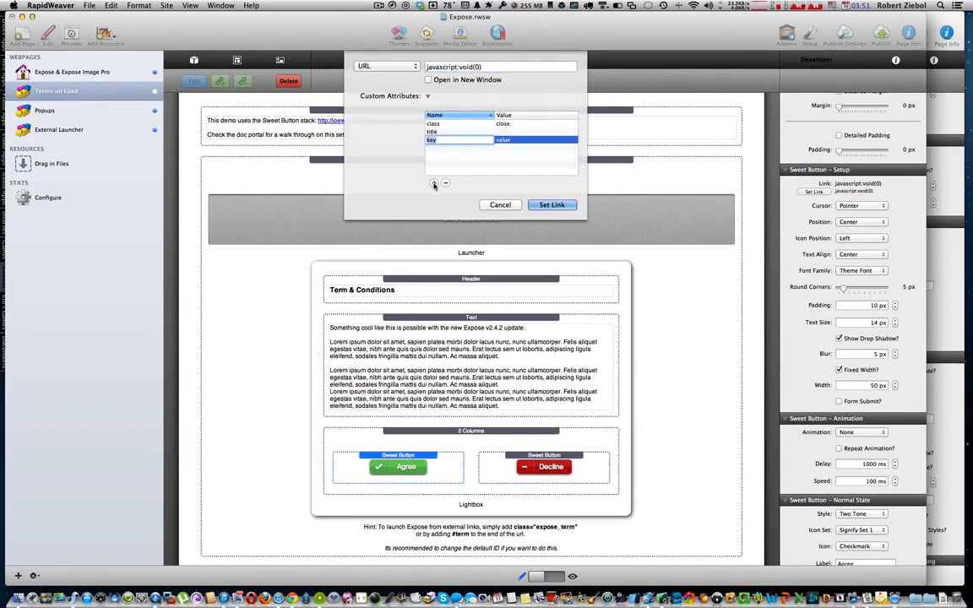
left_click(460, 140)
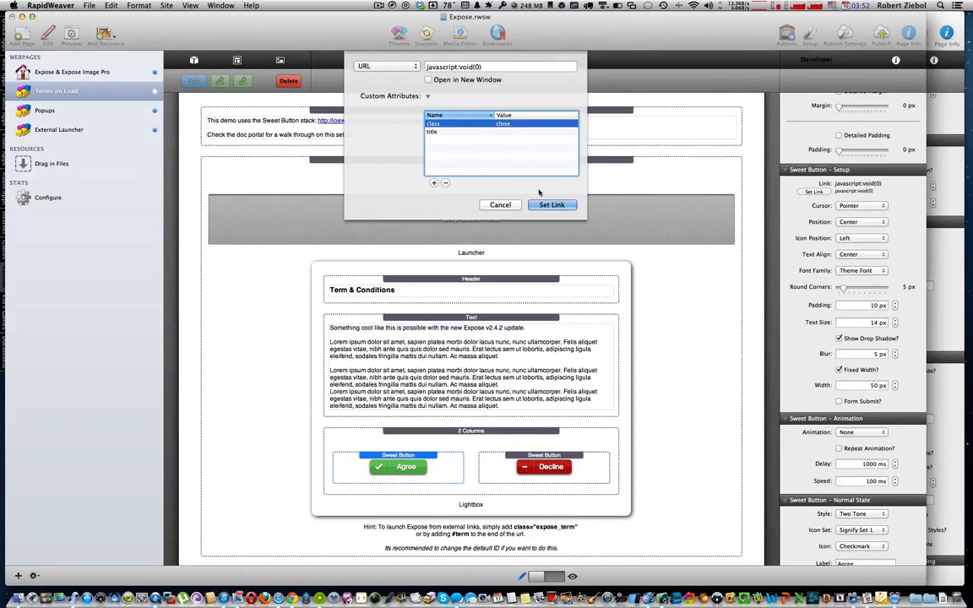
left_click(552, 204)
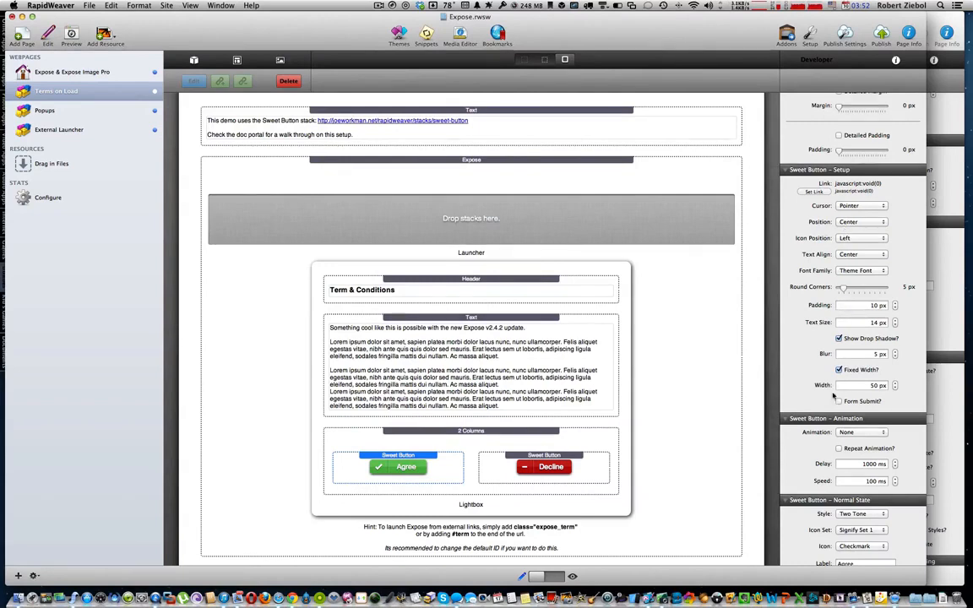
scroll("down", 3)
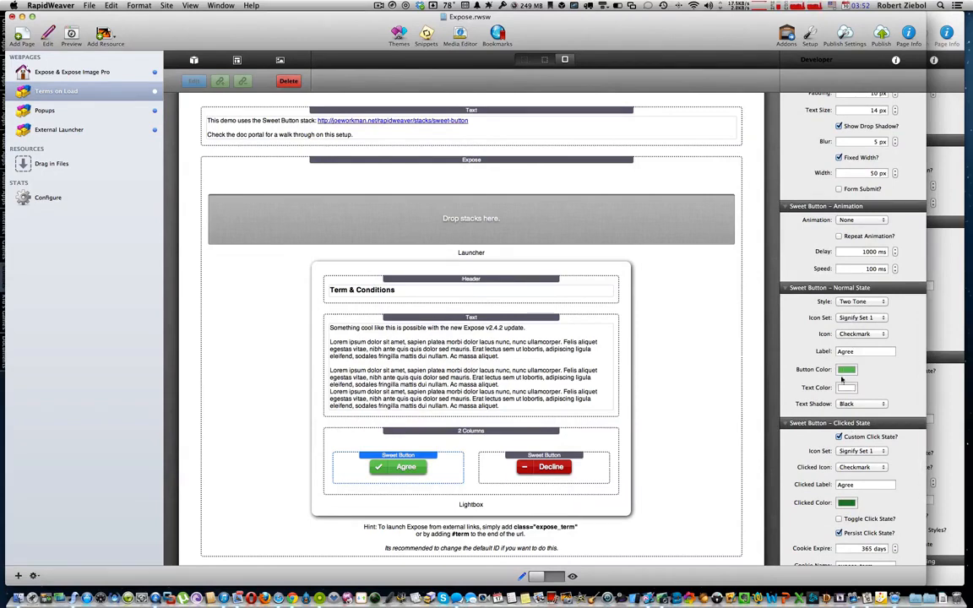
scroll("down", 3)
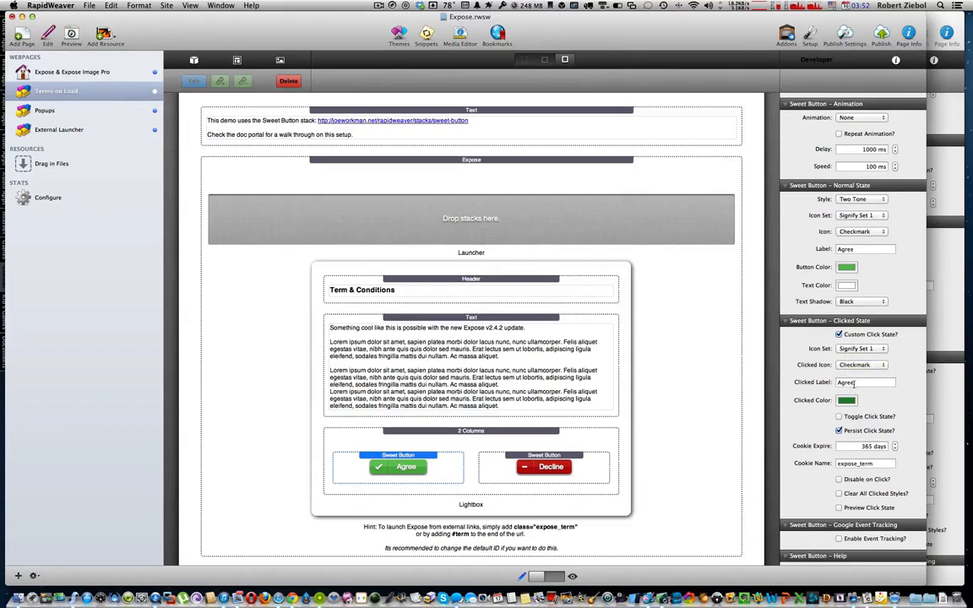
mouse_move(845, 399)
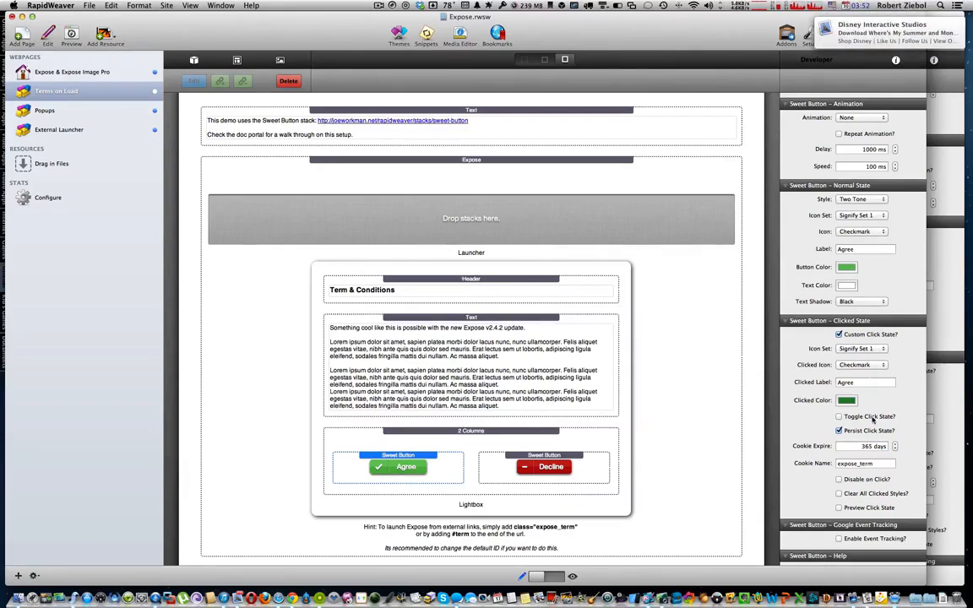
mouse_move(839, 430)
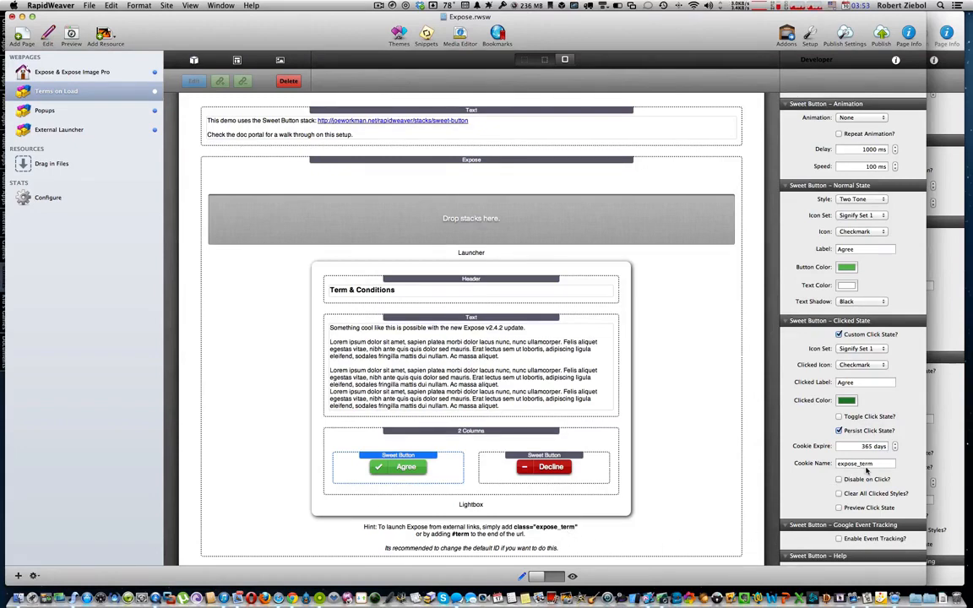
mouse_move(865, 462)
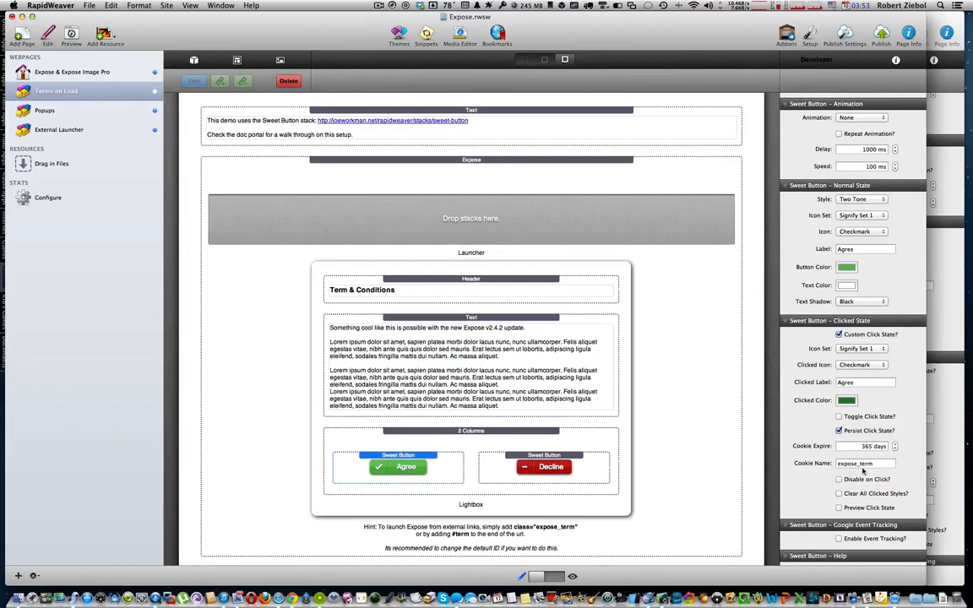
mouse_move(866, 463)
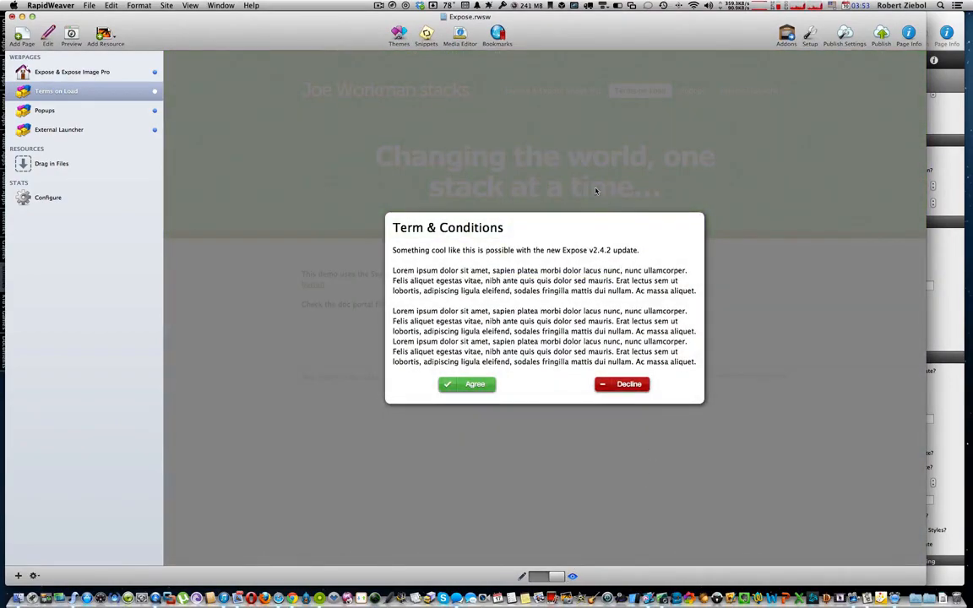
mouse_move(631, 281)
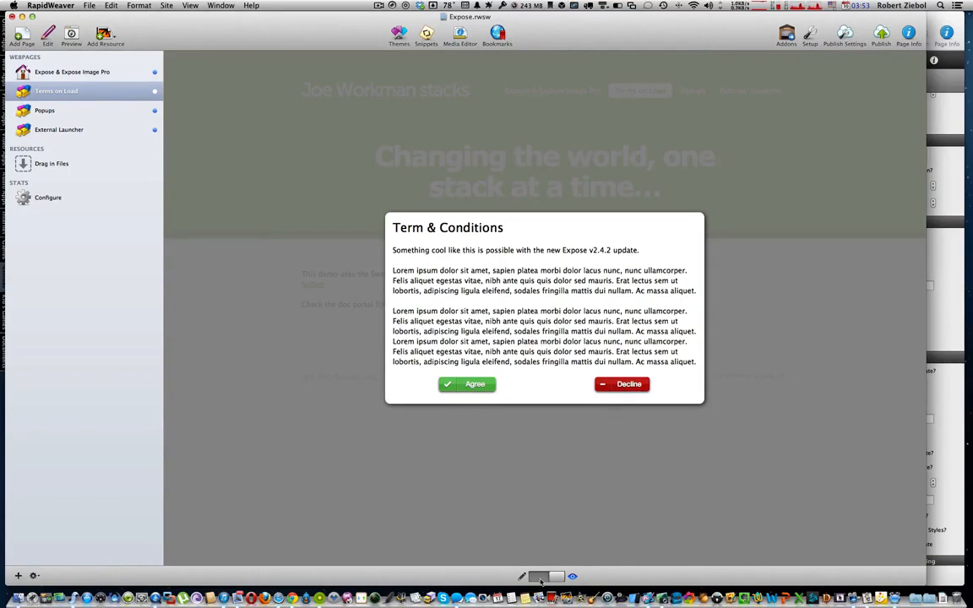
left_click(48, 35)
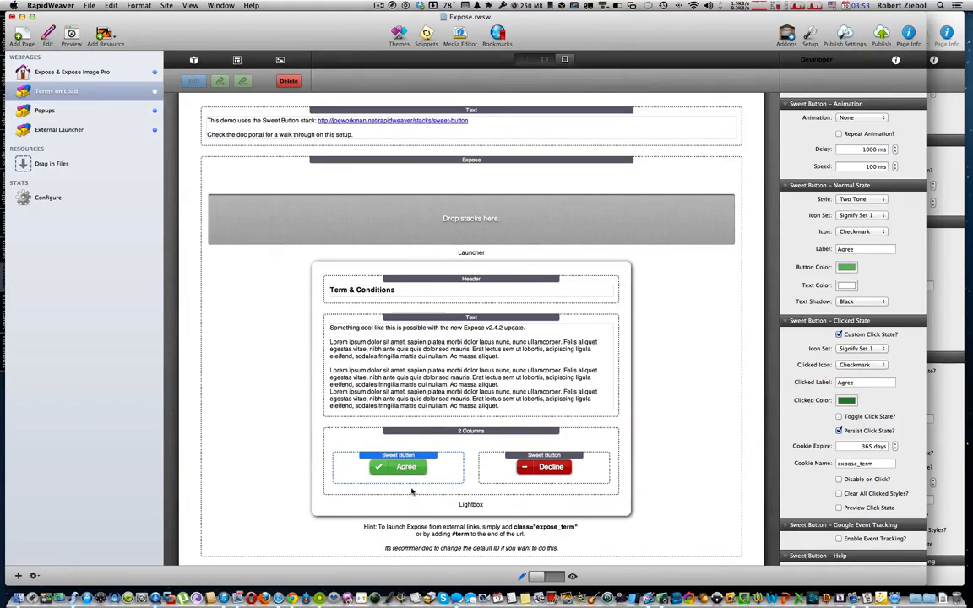
mouse_move(638, 509)
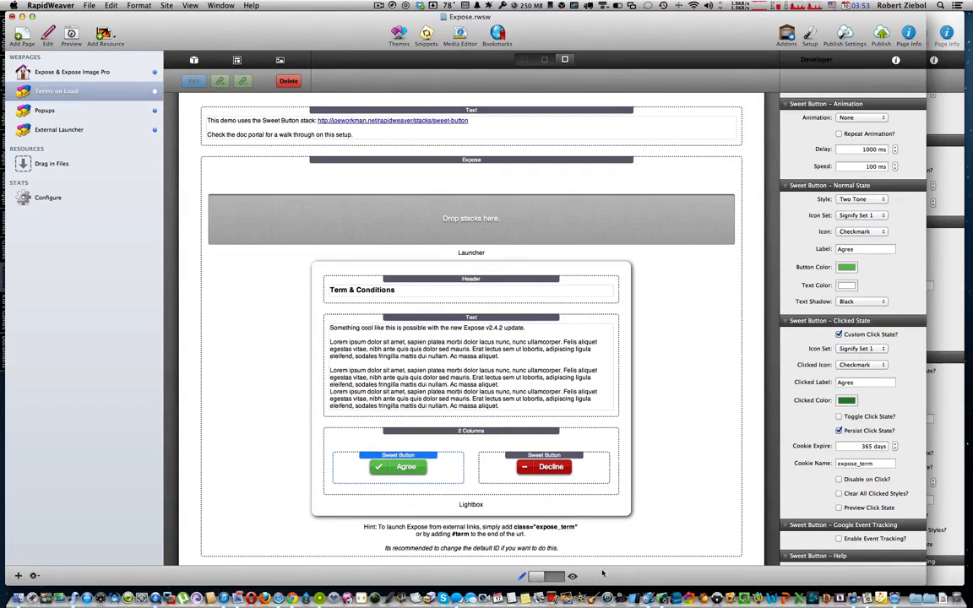
mouse_move(412, 225)
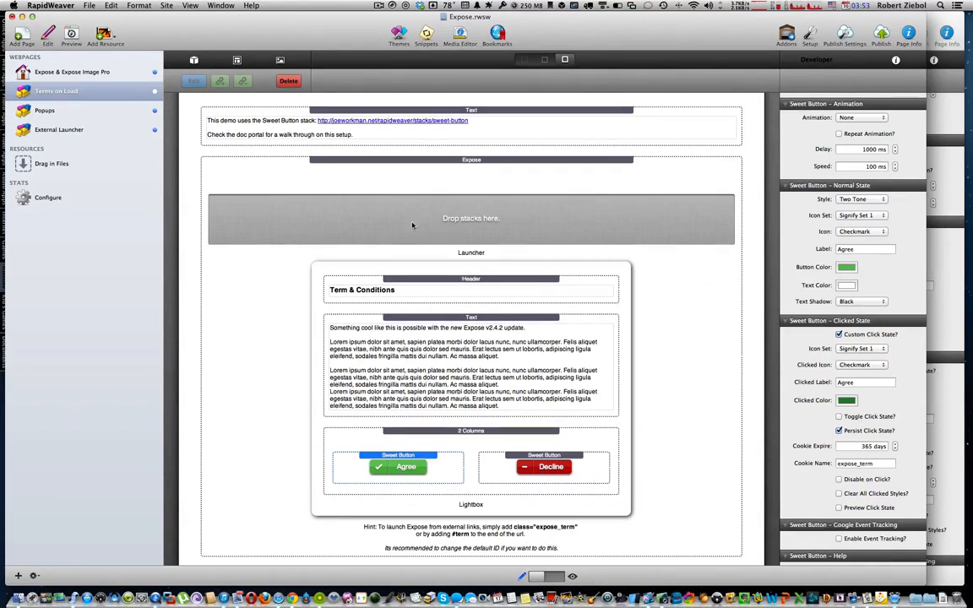